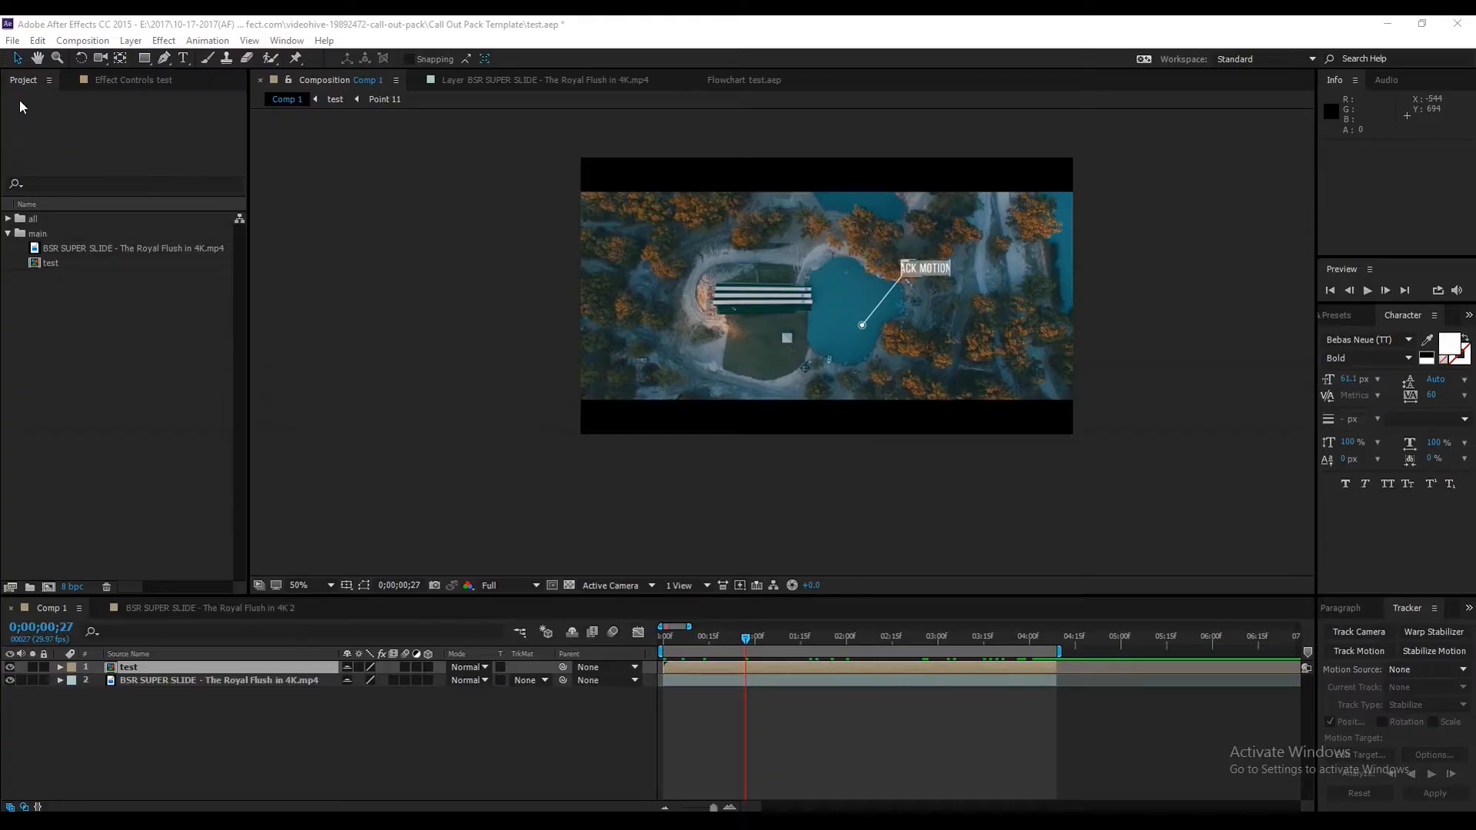
mouse_move(95, 375)
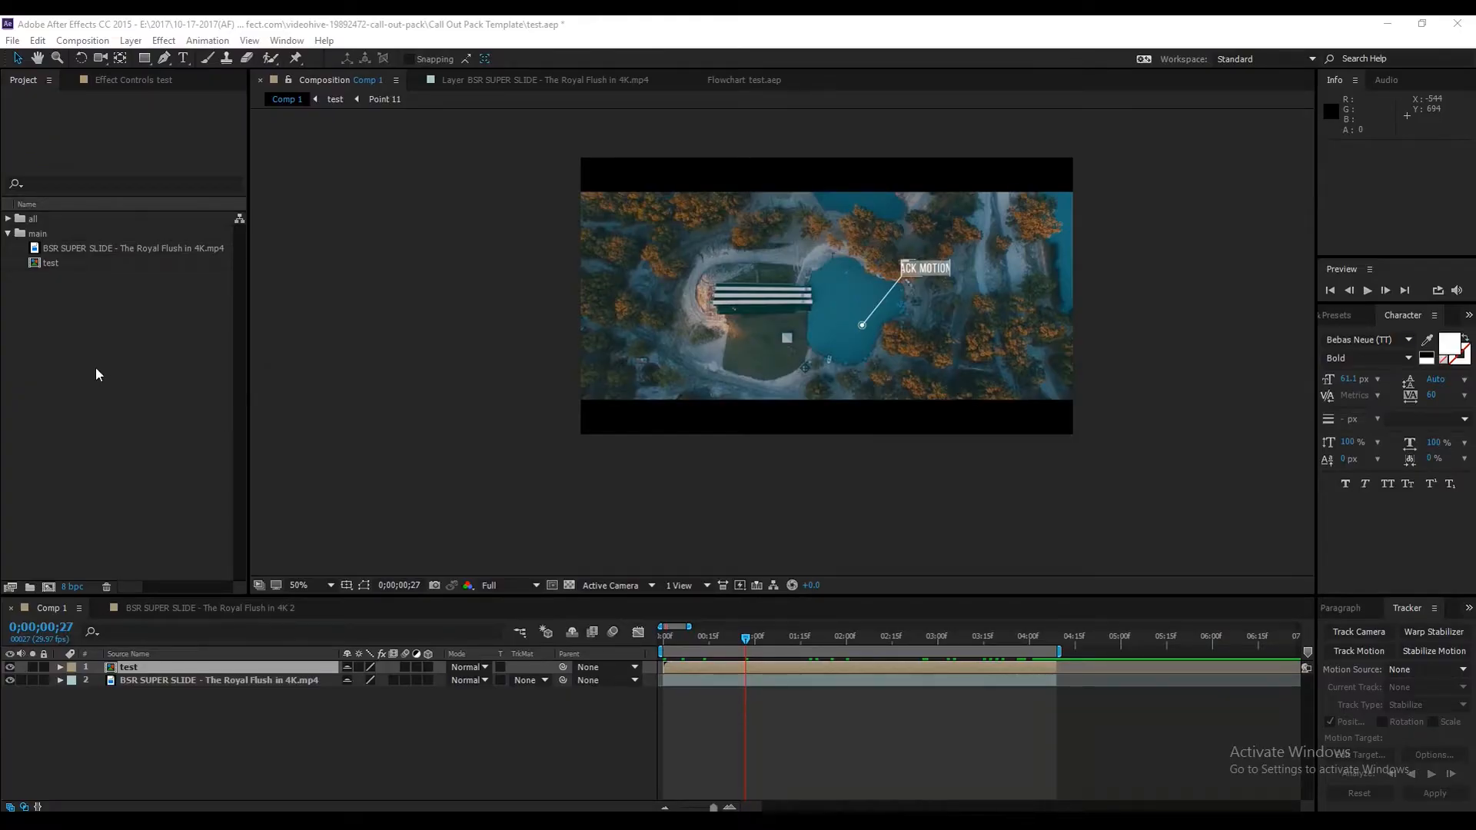
Step: Create and open a new composition from the aerial slide footage
left_click(132, 247)
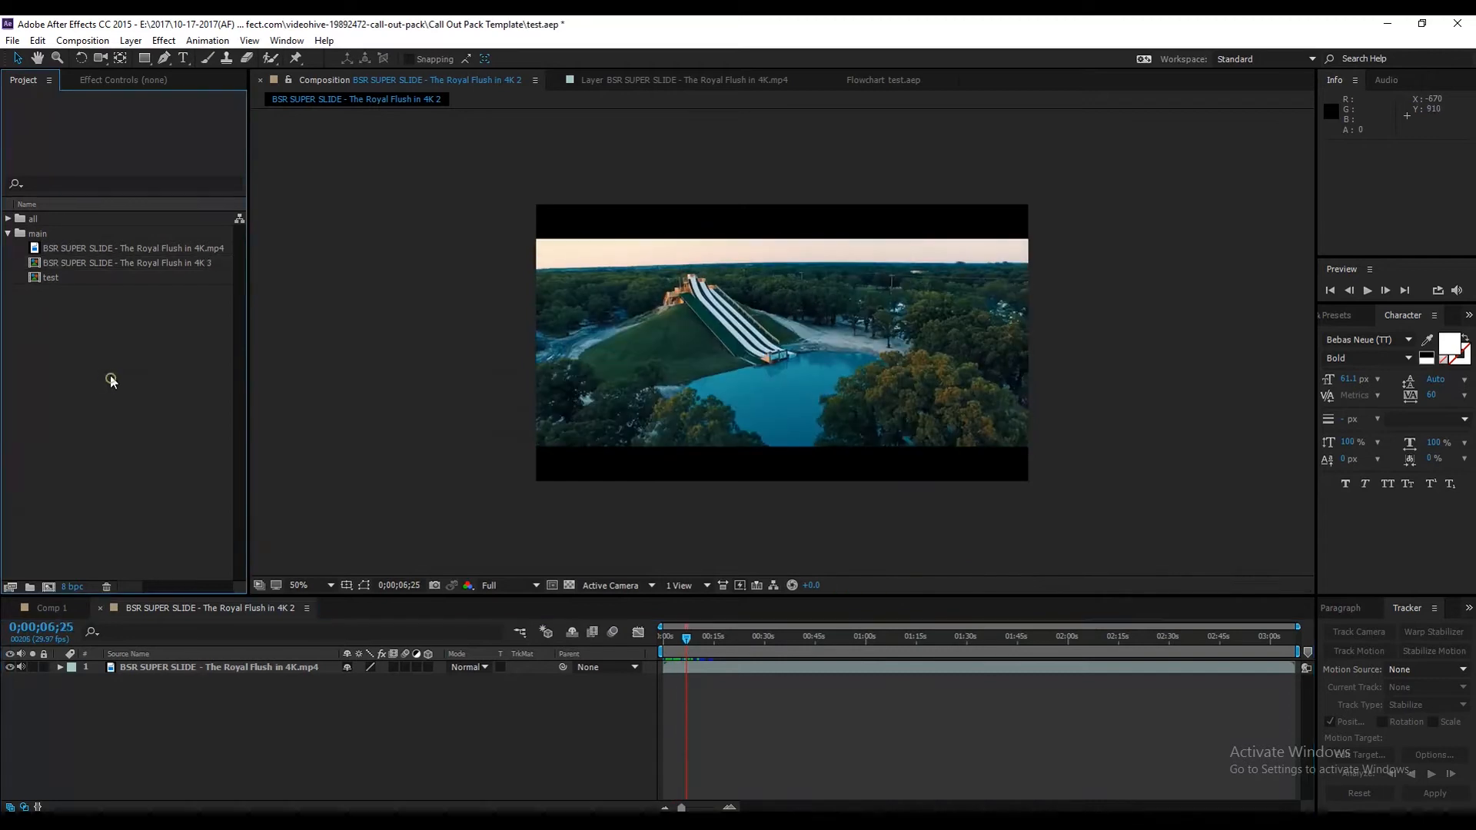
left_click(50, 277)
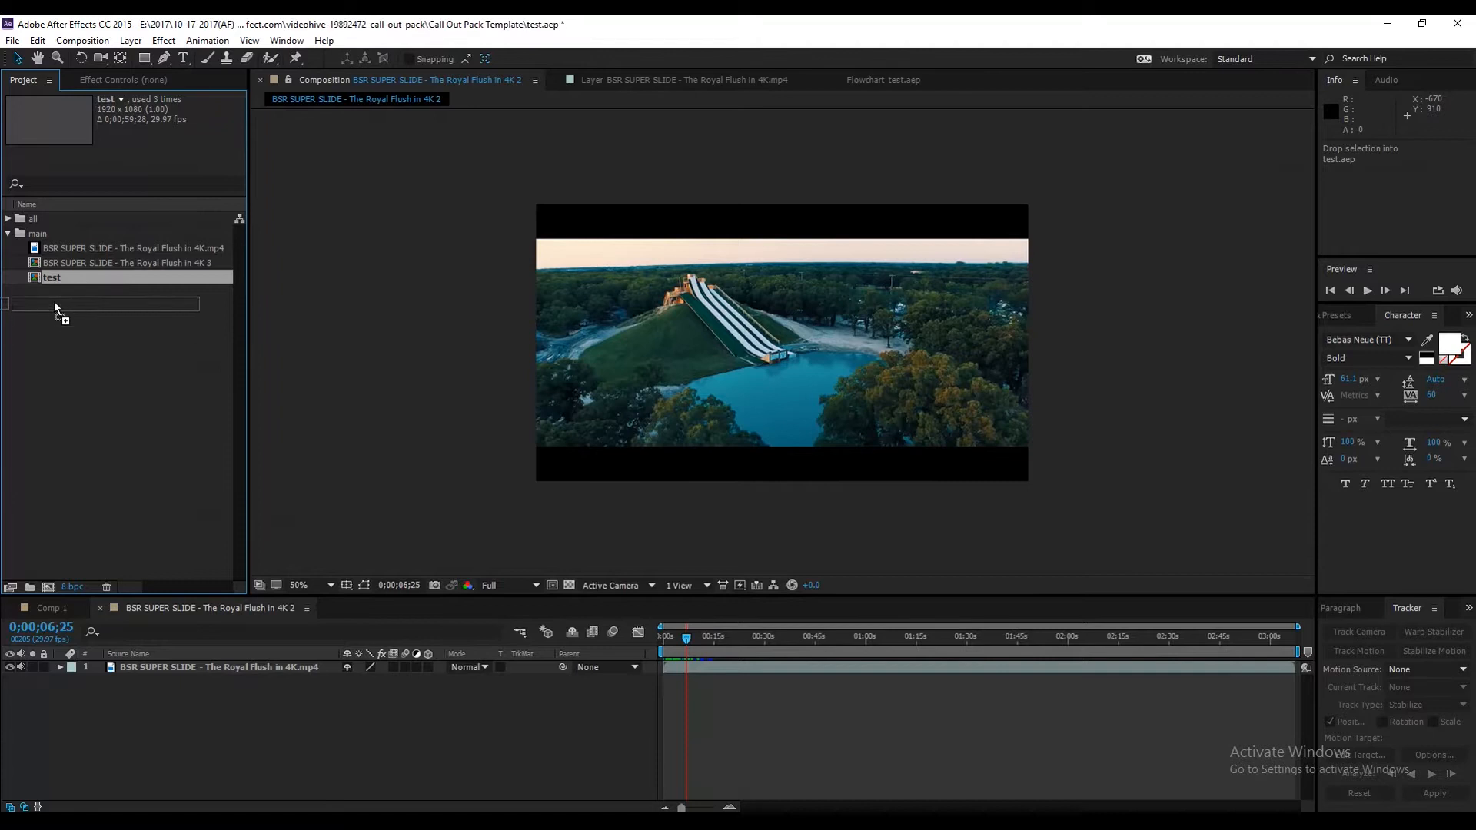
Step: Rename layers to template and short_01 and add a null named track_motaion
right_click(128, 665)
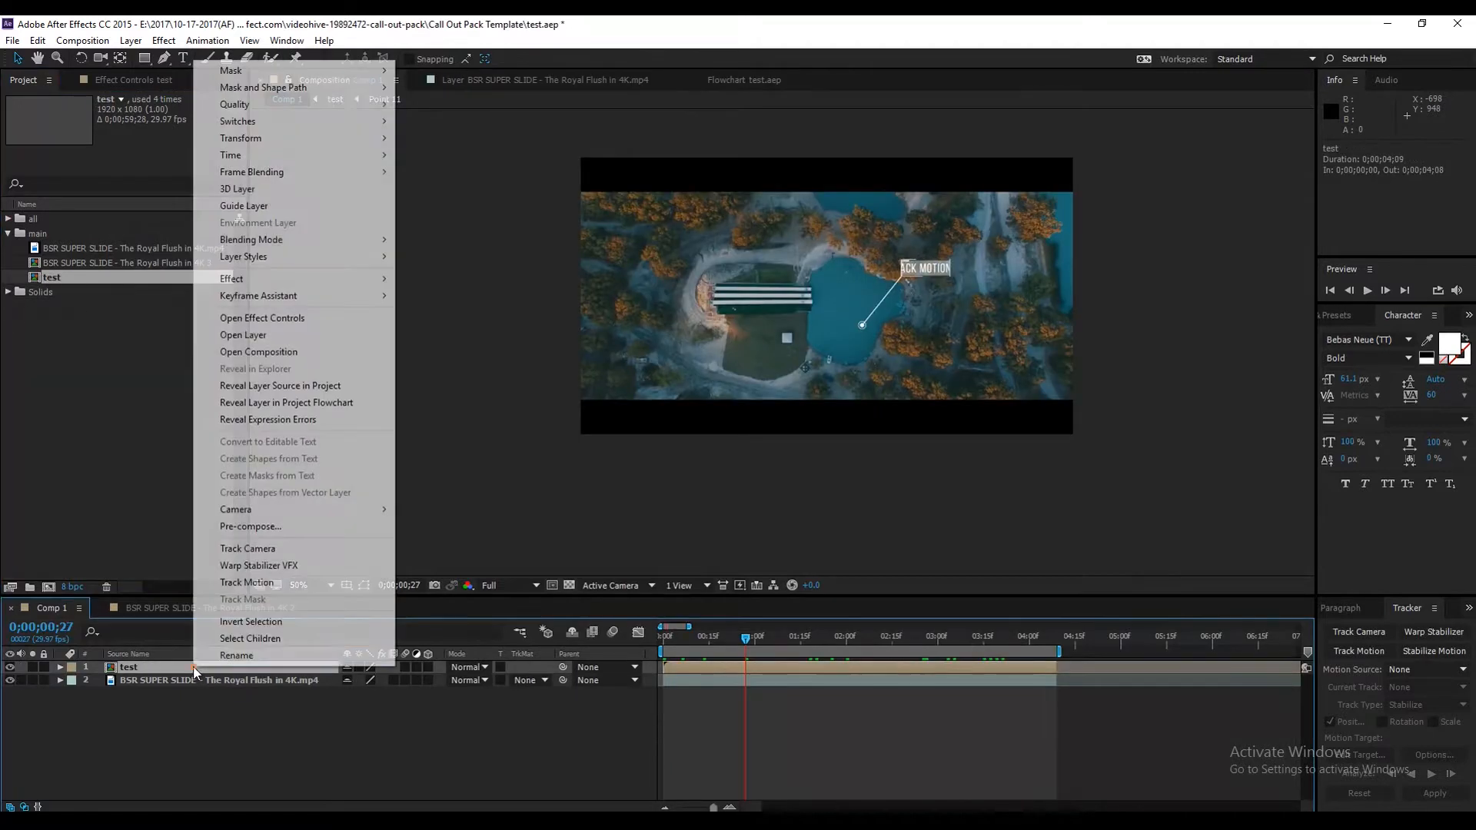
left_click(237, 655)
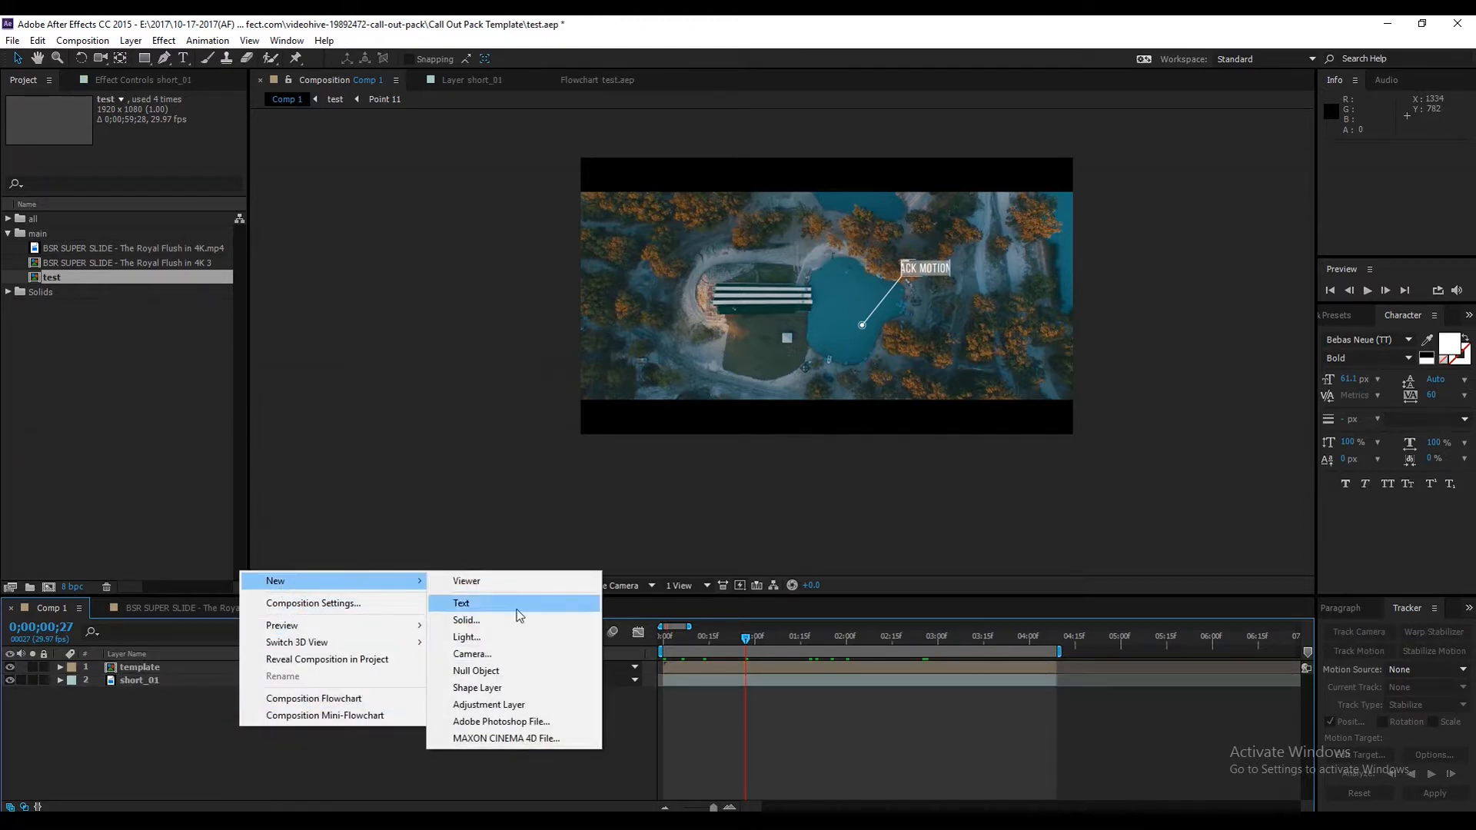
left_click(475, 670)
type("track_motaion")
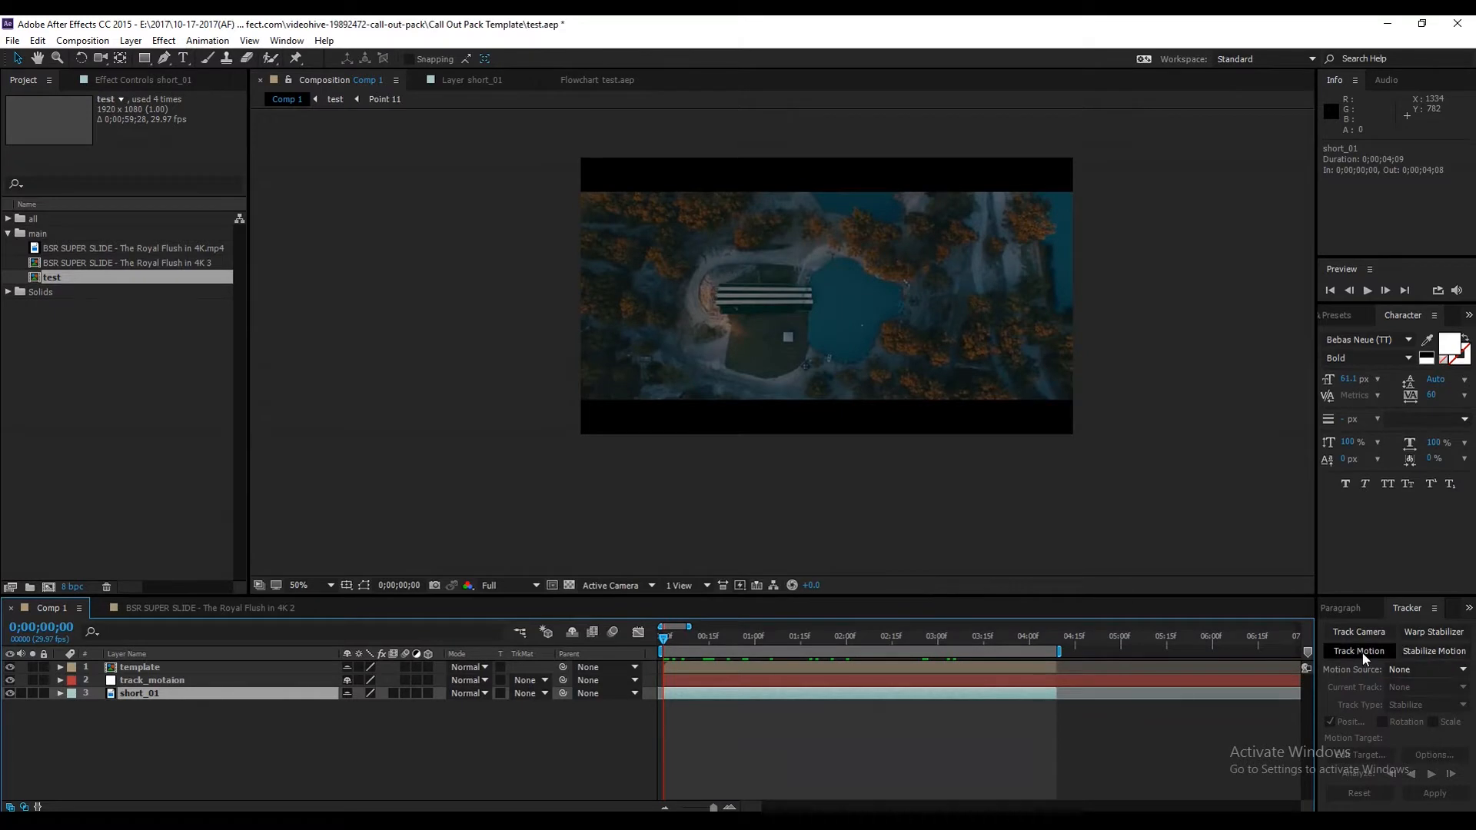
Step: Motion-track the small white square on short_01 through to the clip's end
left_click(1358, 650)
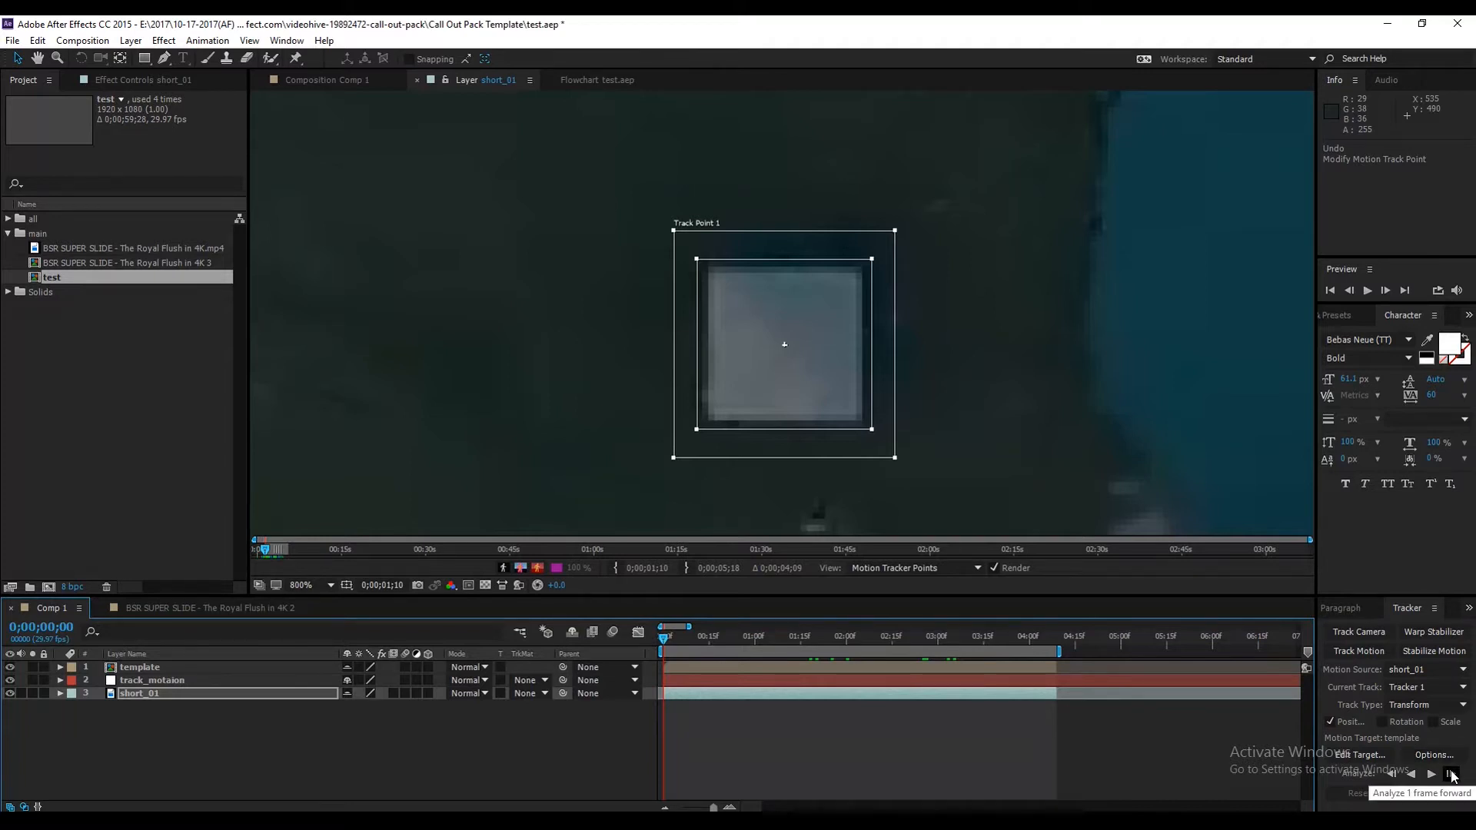
left_click(1452, 774)
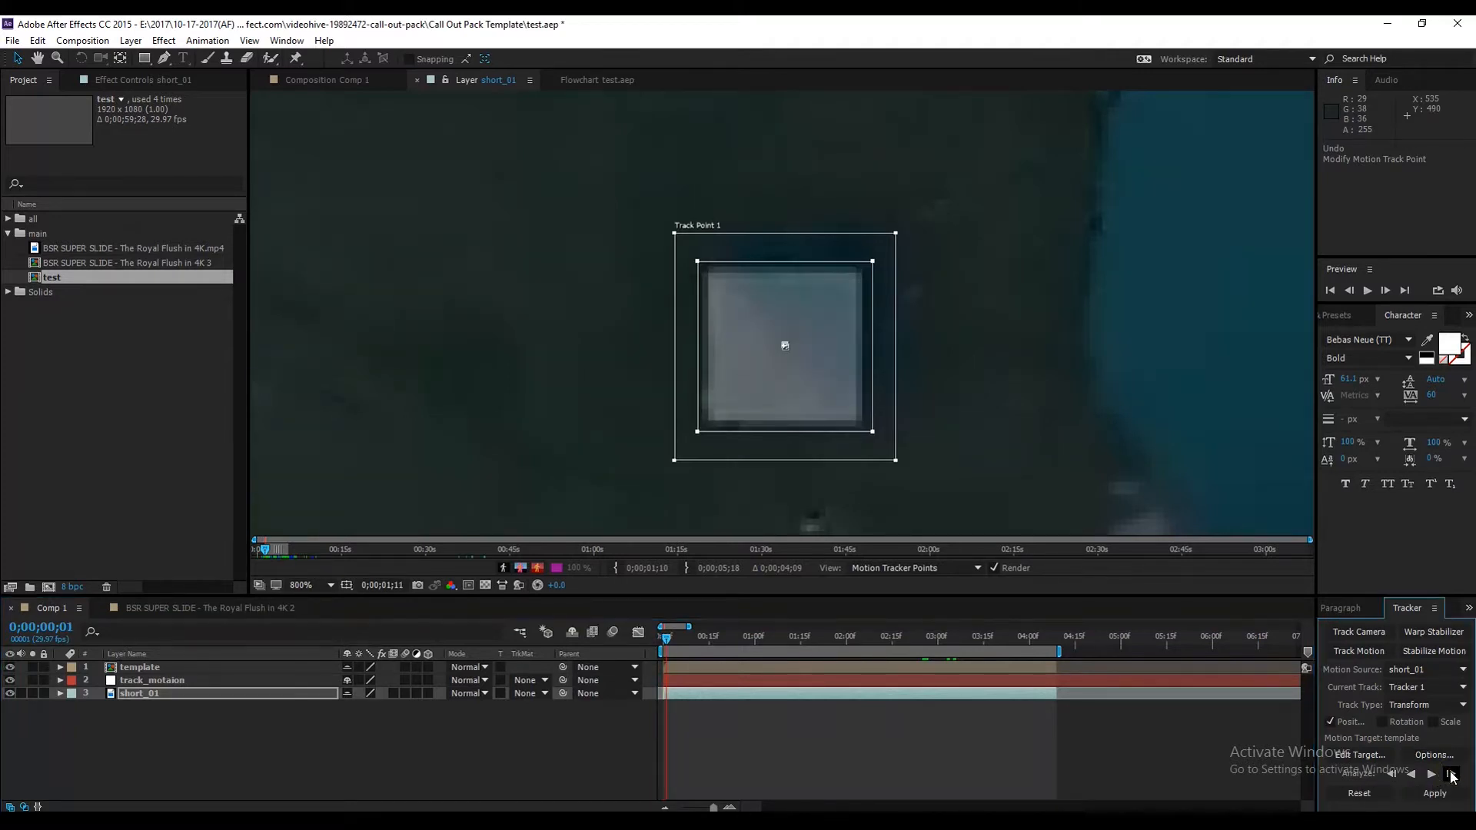
left_click(1450, 773)
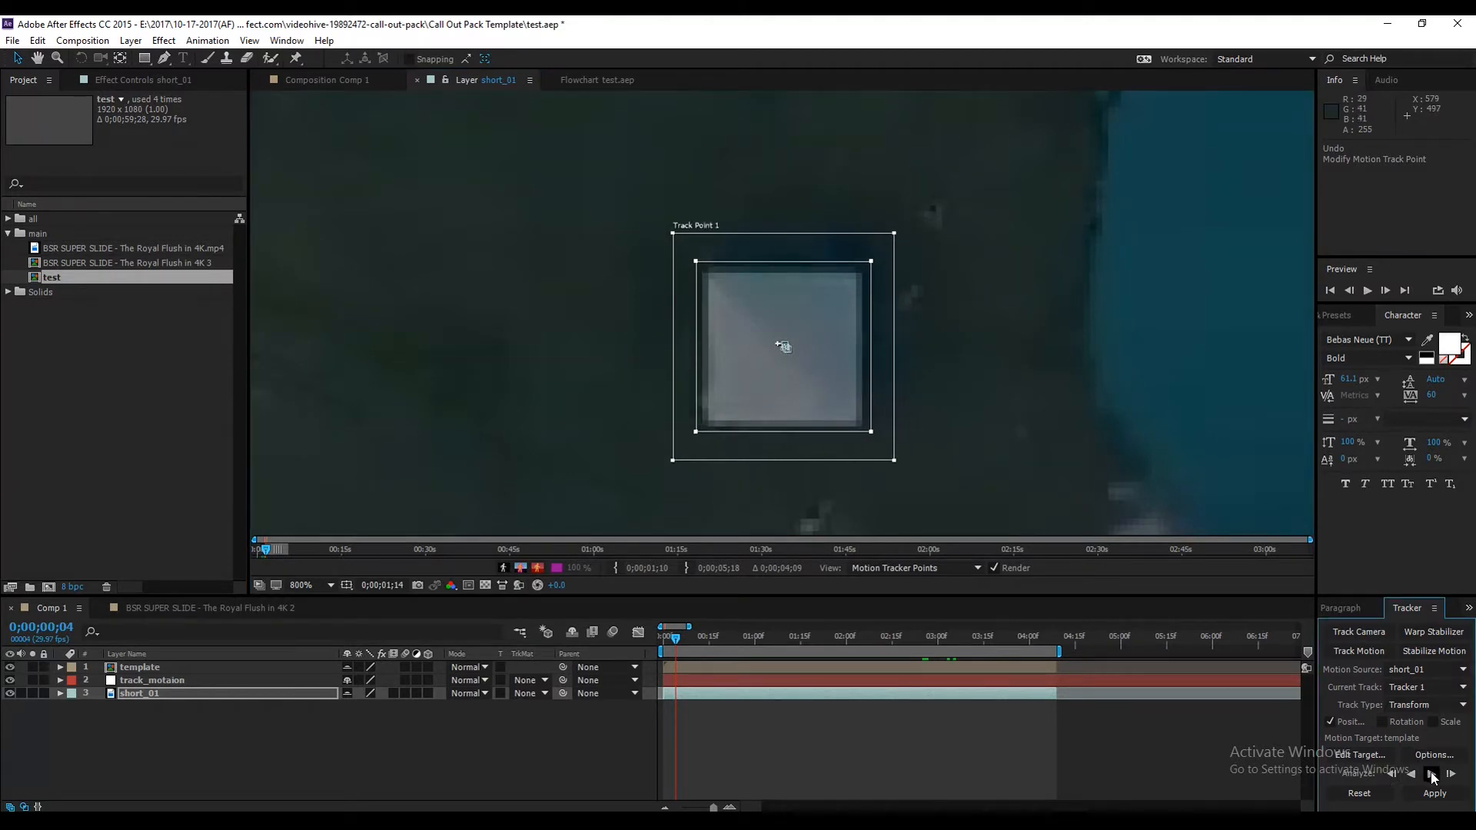
left_click(1450, 775)
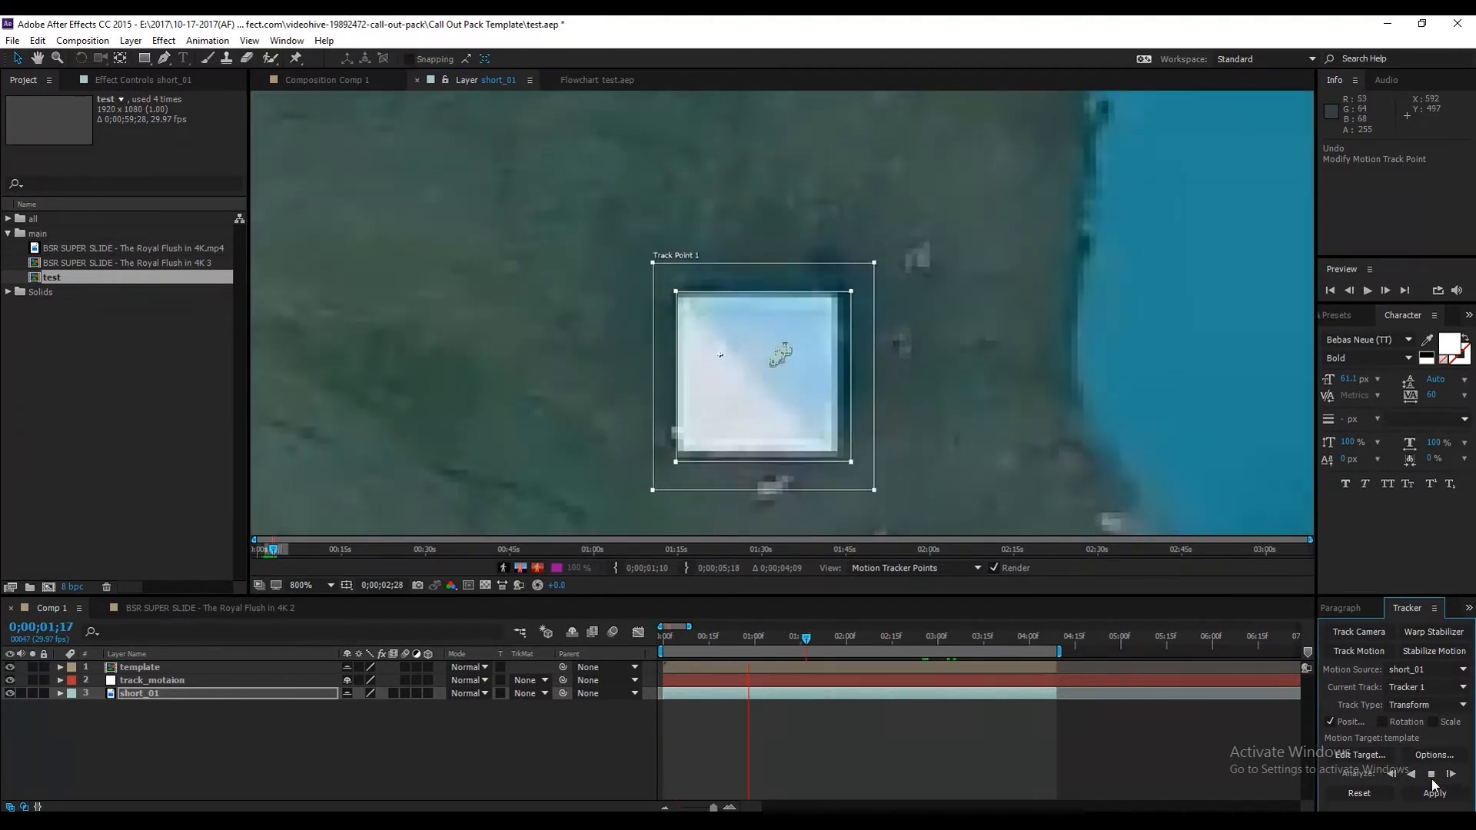
left_click(1450, 773)
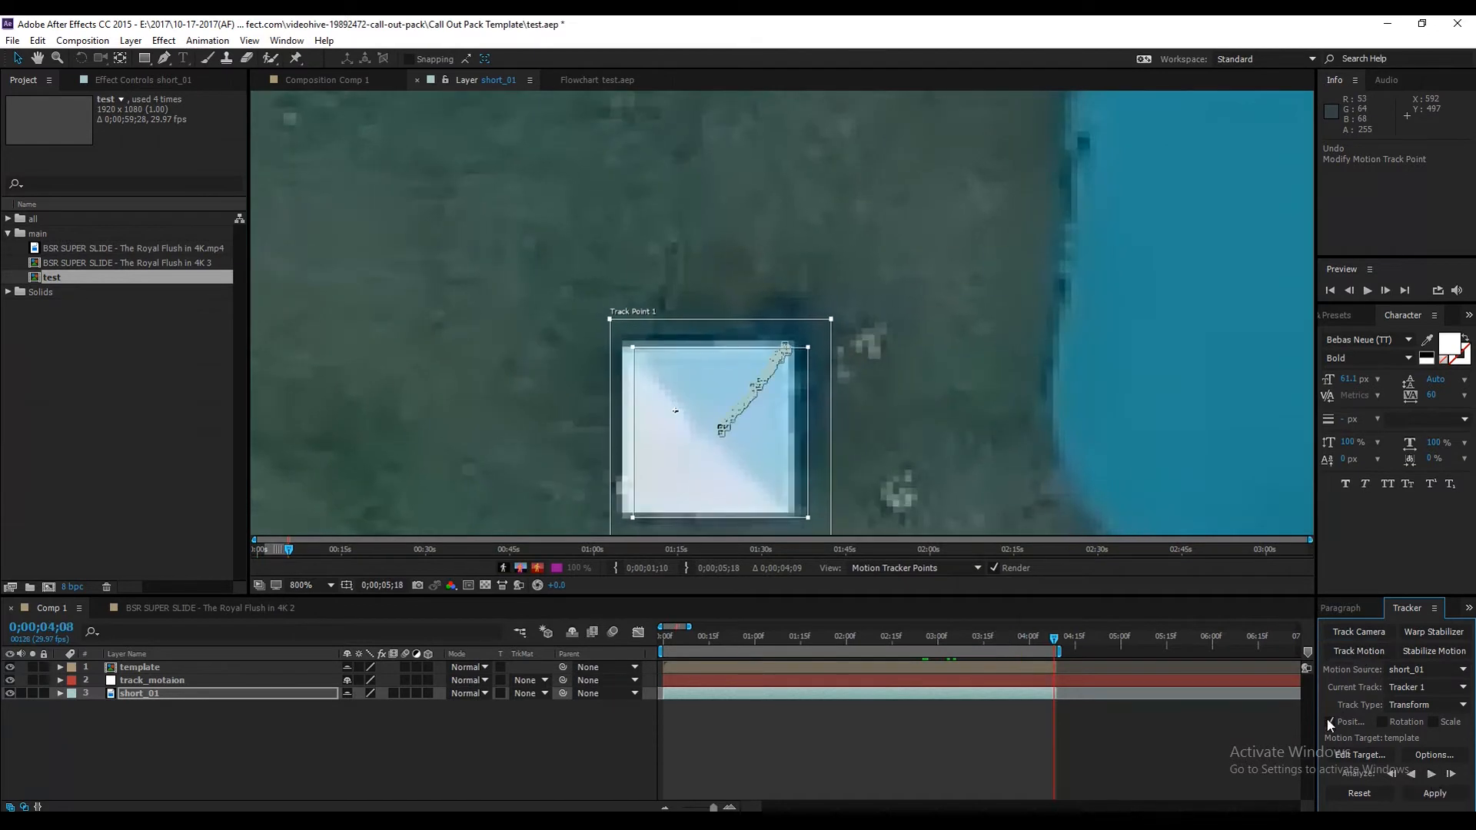
Step: Target track_motaion and apply the tracked motion in X and Y
left_click(1357, 755)
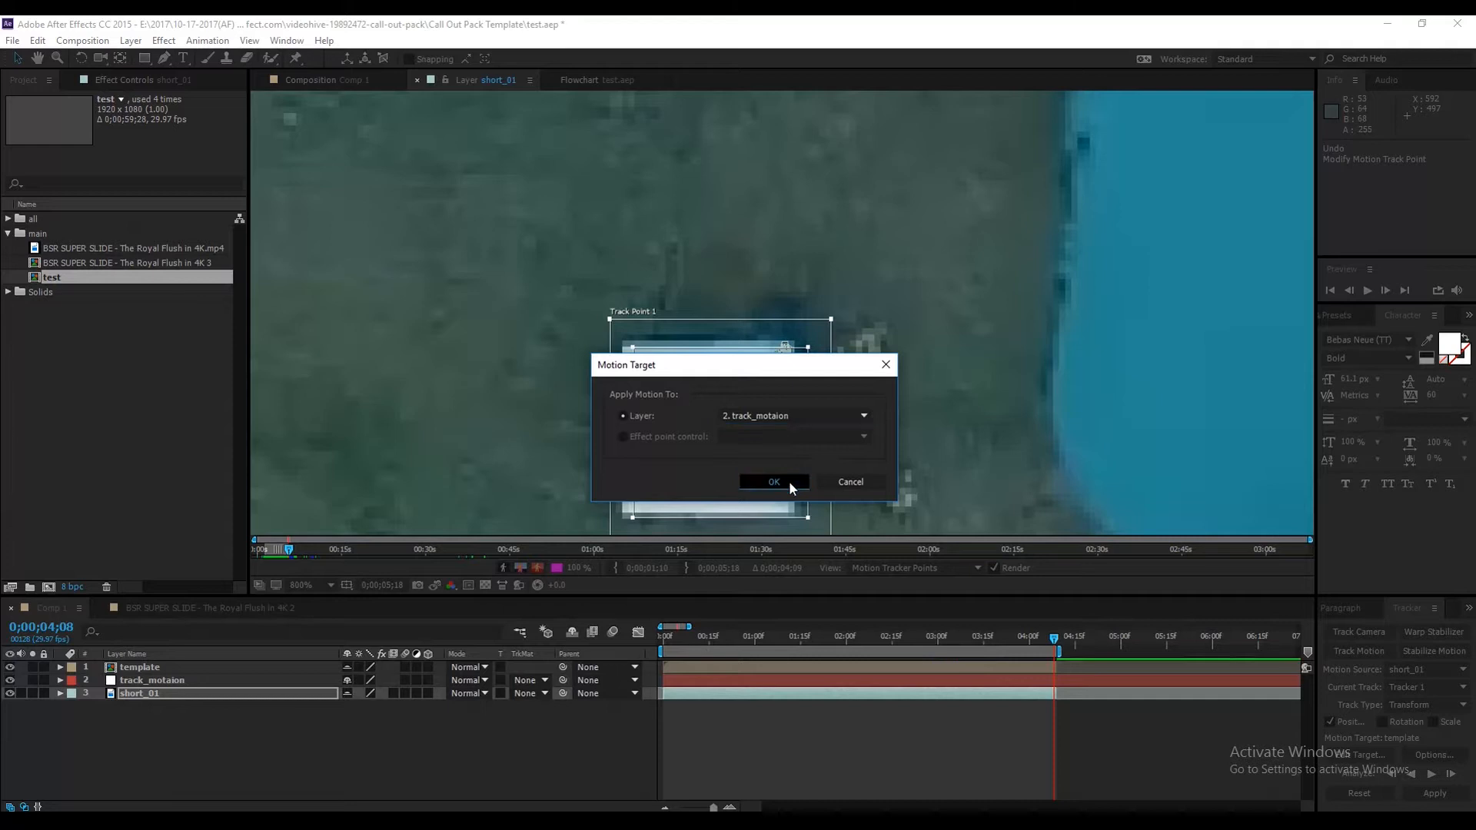
left_click(773, 481)
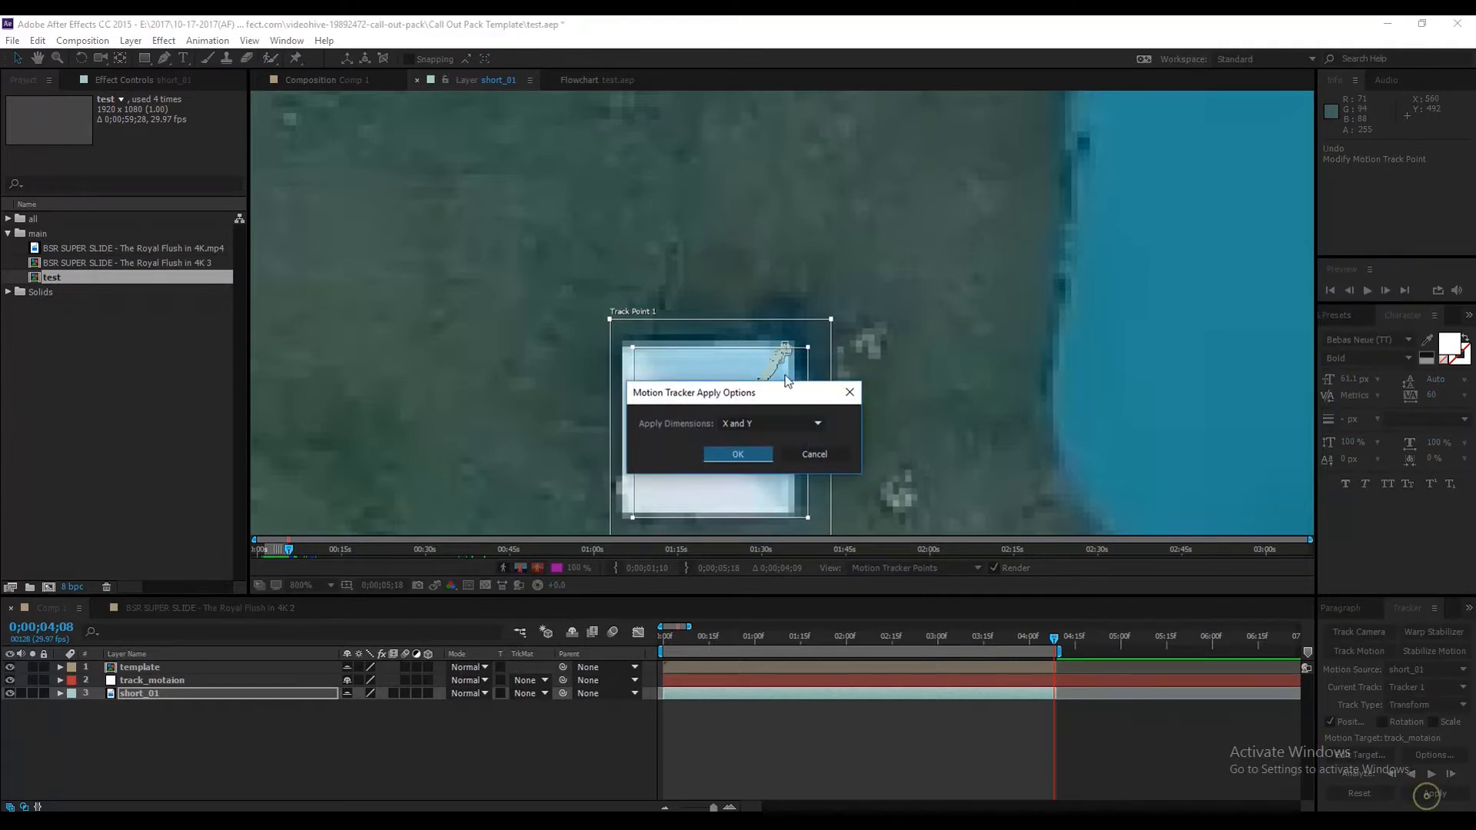
left_click(738, 453)
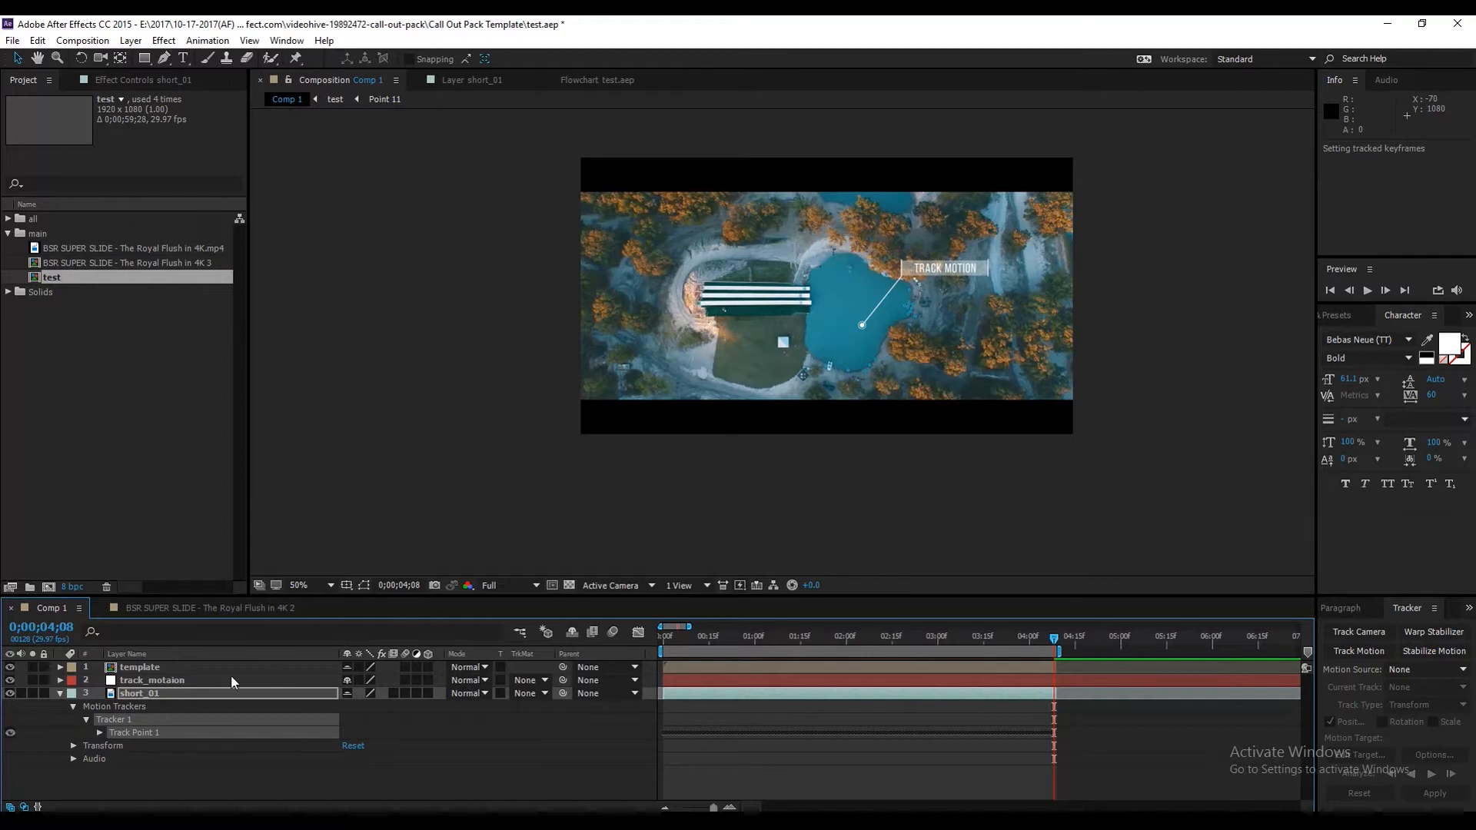
Step: Parent the template layer to the track_motaion null so the callout follows it
left_click(152, 680)
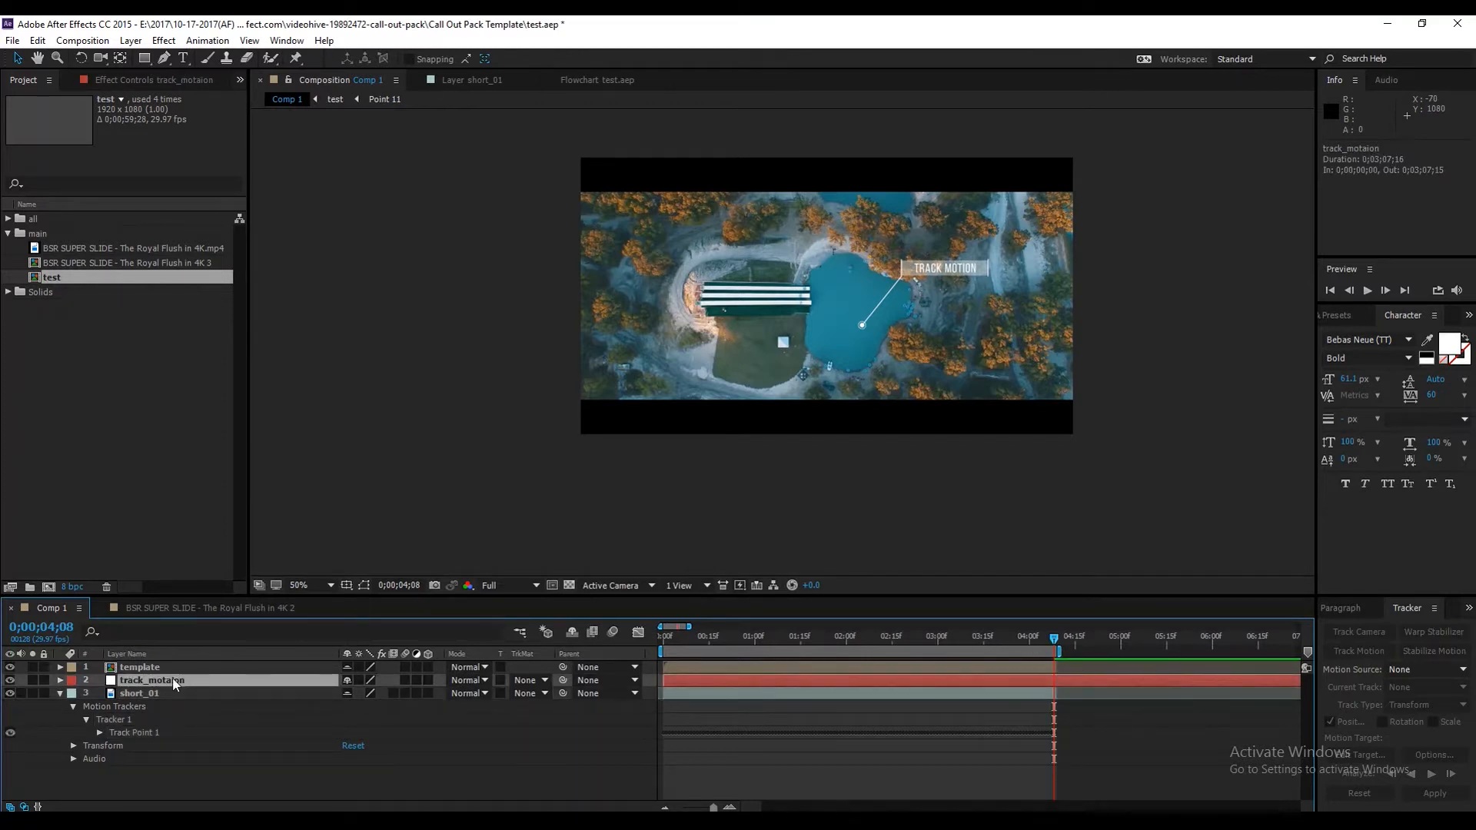
left_click(140, 668)
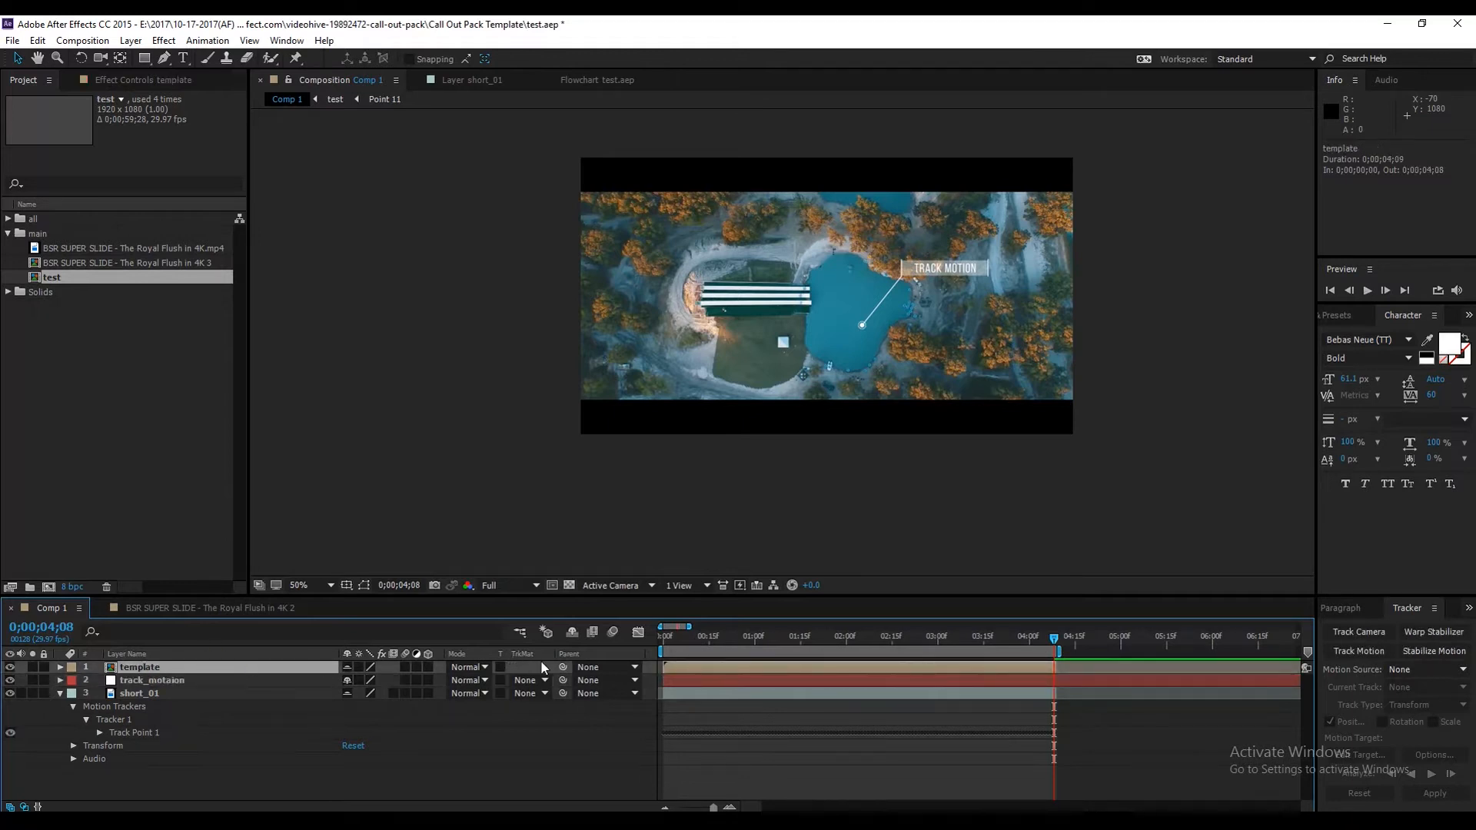
left_click(602, 666)
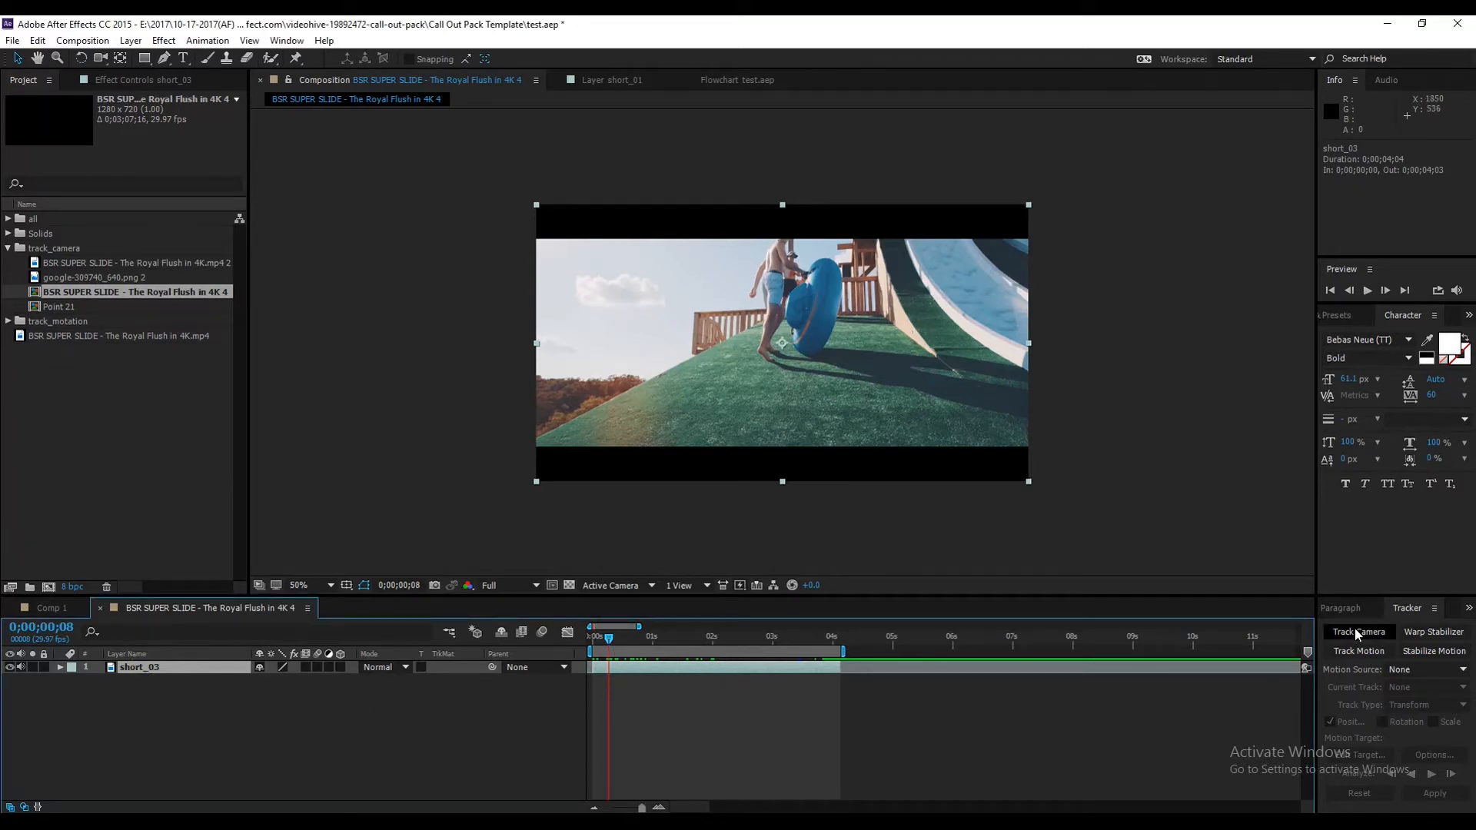
Step: Camera-track short_03 and create Track Solid 1 and a 3D Tracker Camera on the slope
left_click(1357, 632)
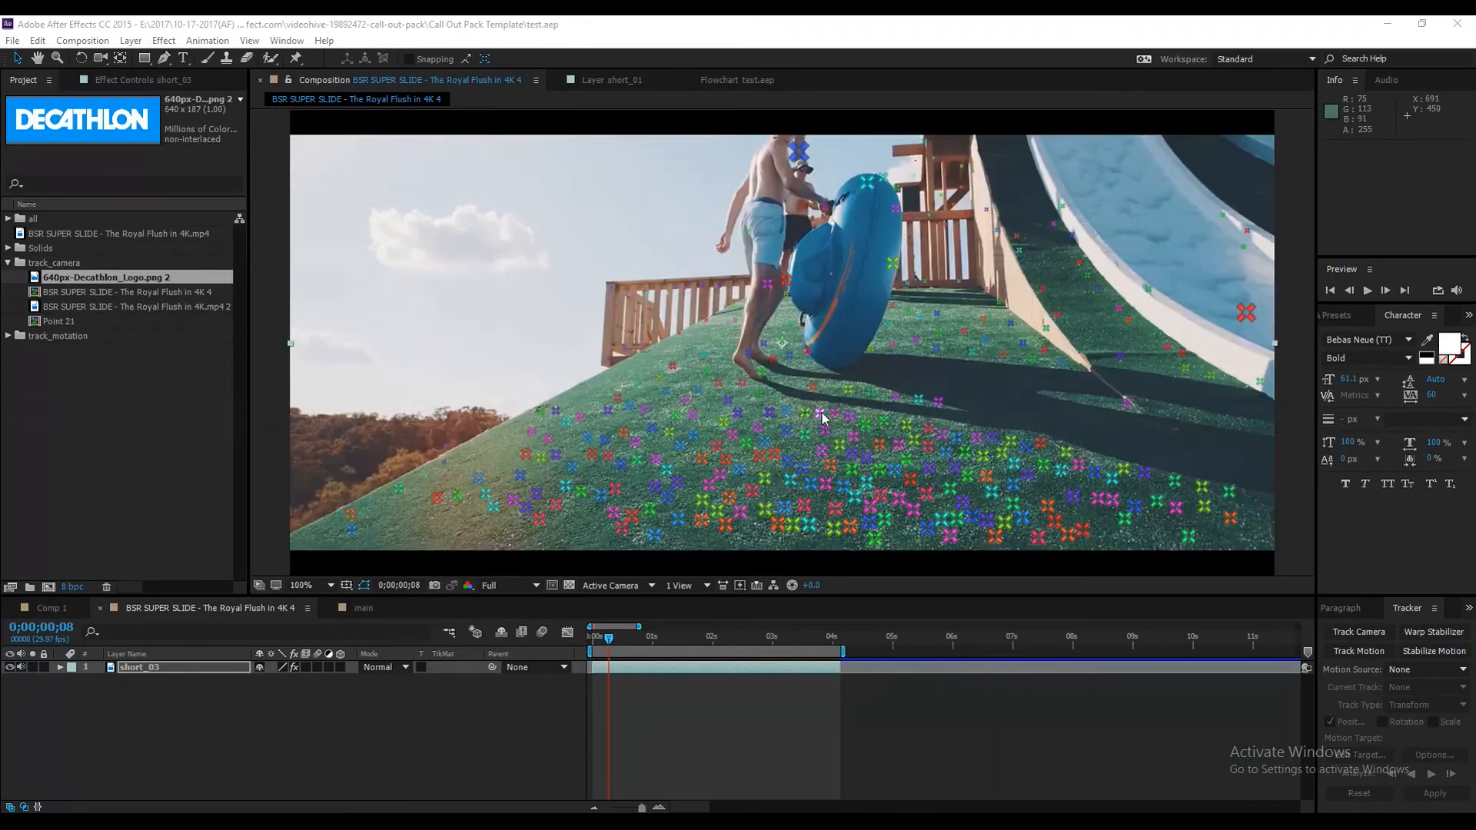
right_click(821, 413)
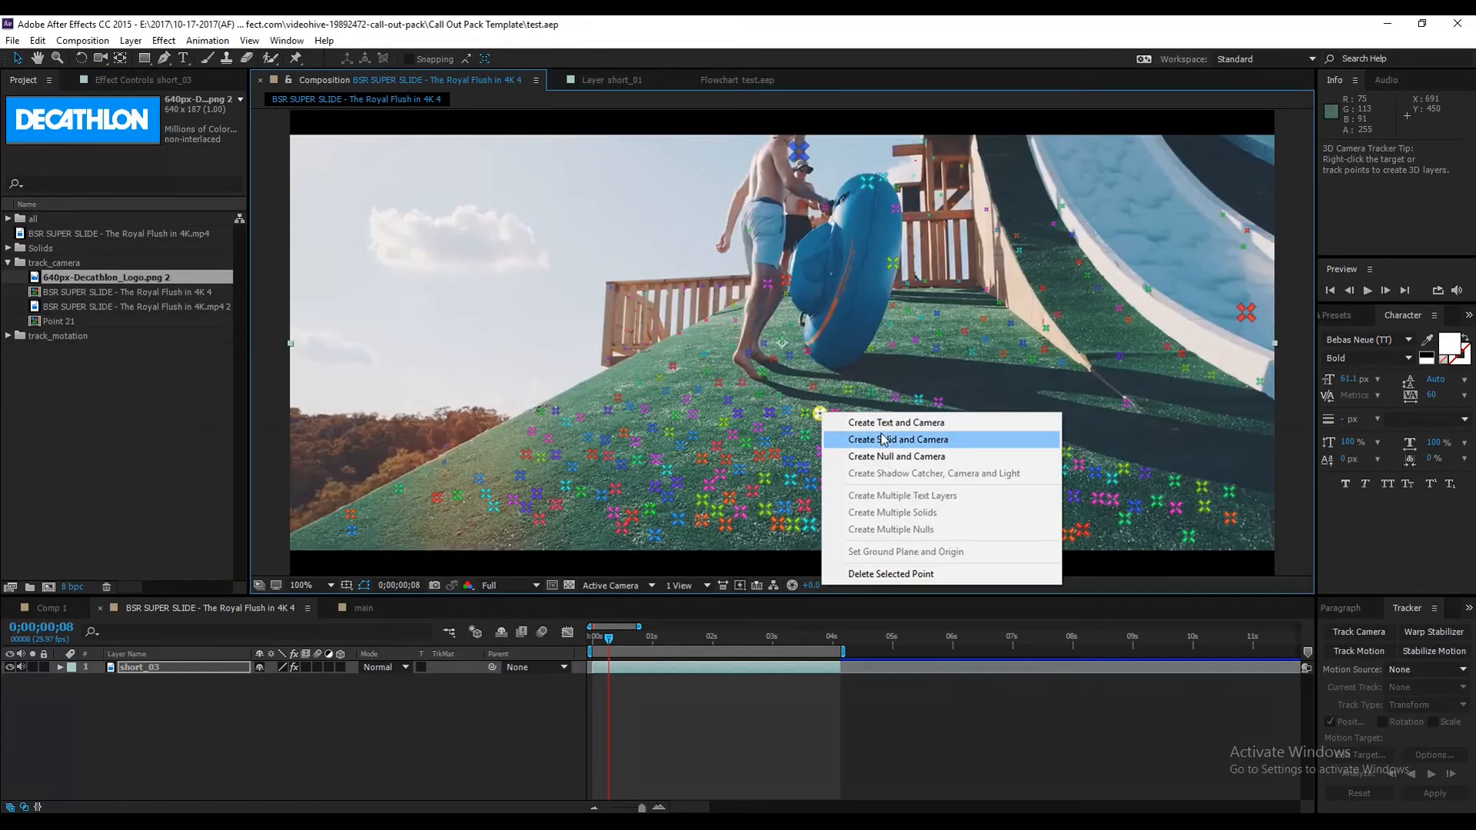
mouse_move(902, 444)
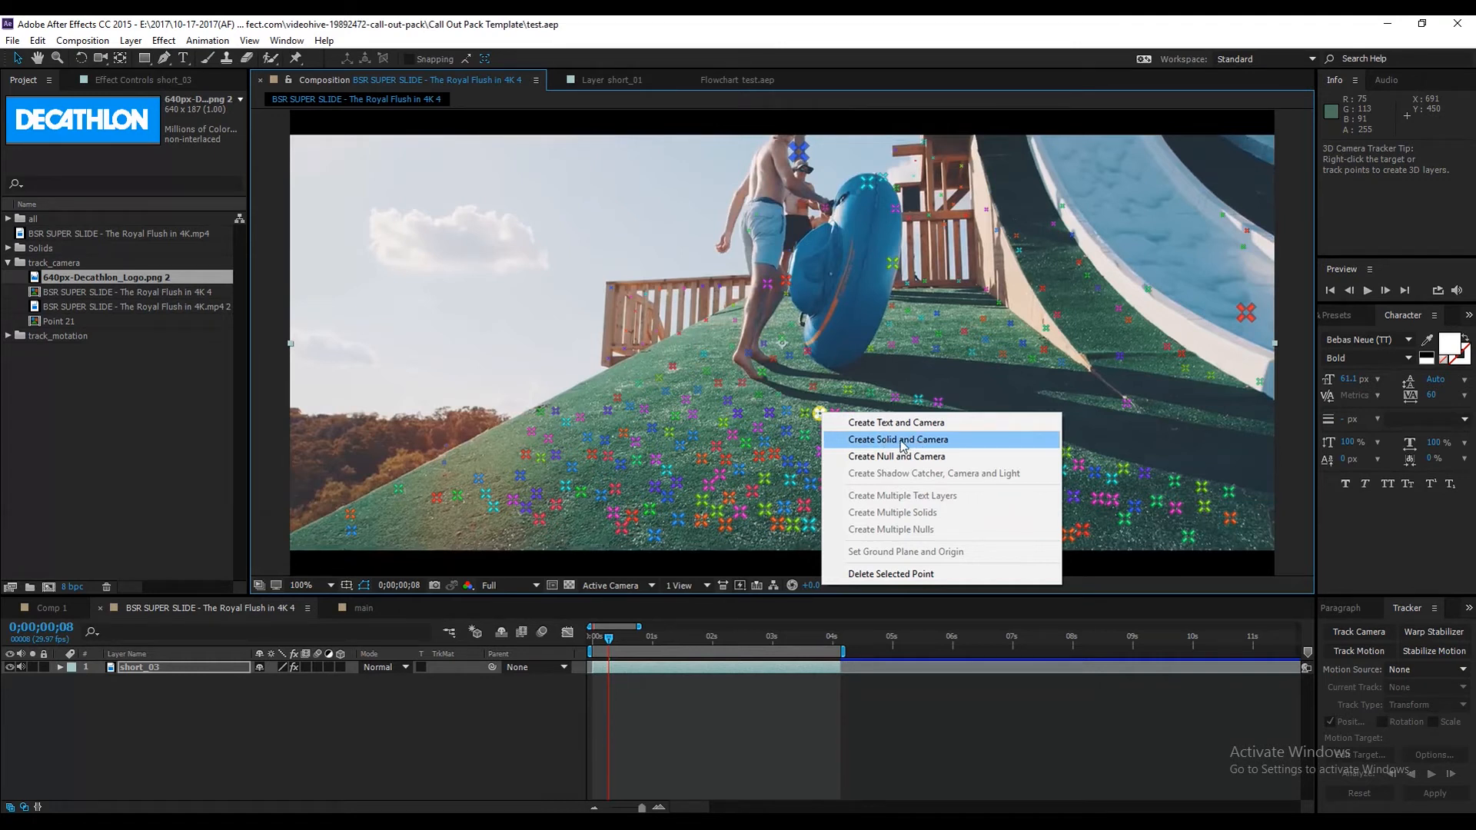
left_click(897, 440)
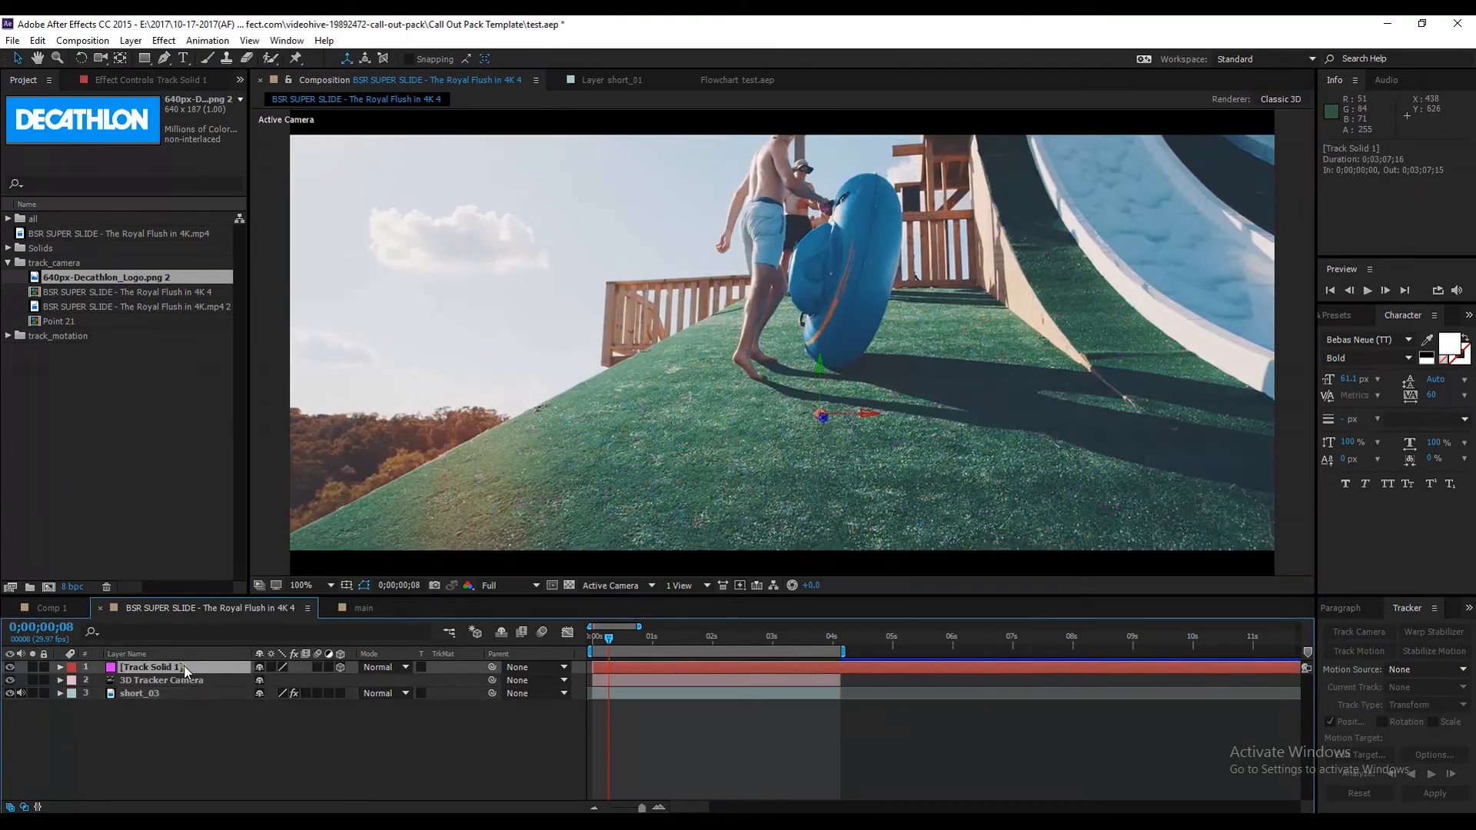
left_click(60, 667)
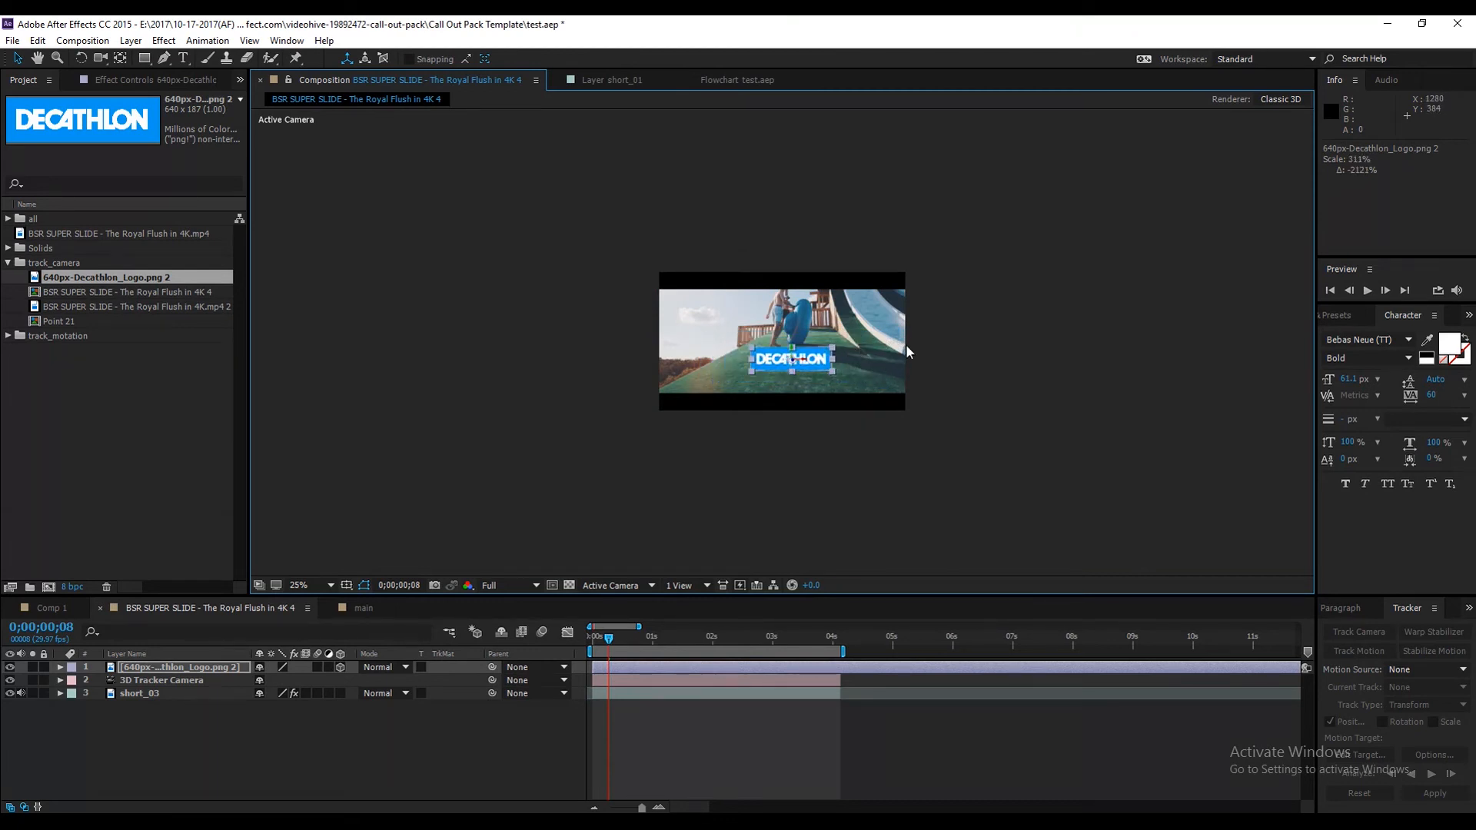
Step: Replace Track Solid 1 with the Decathlon logo and scale it up on the slope
left_click(300, 585)
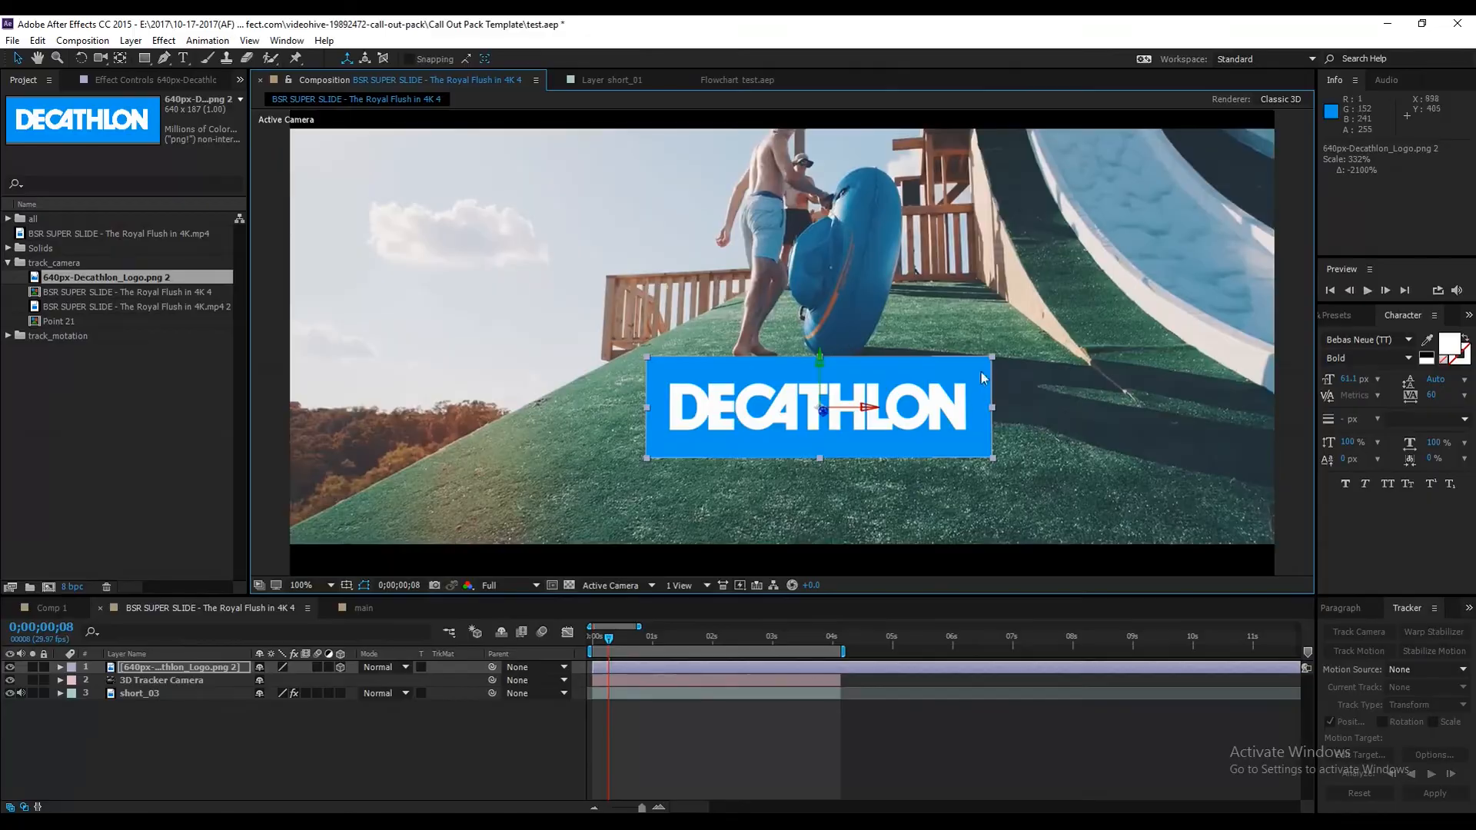